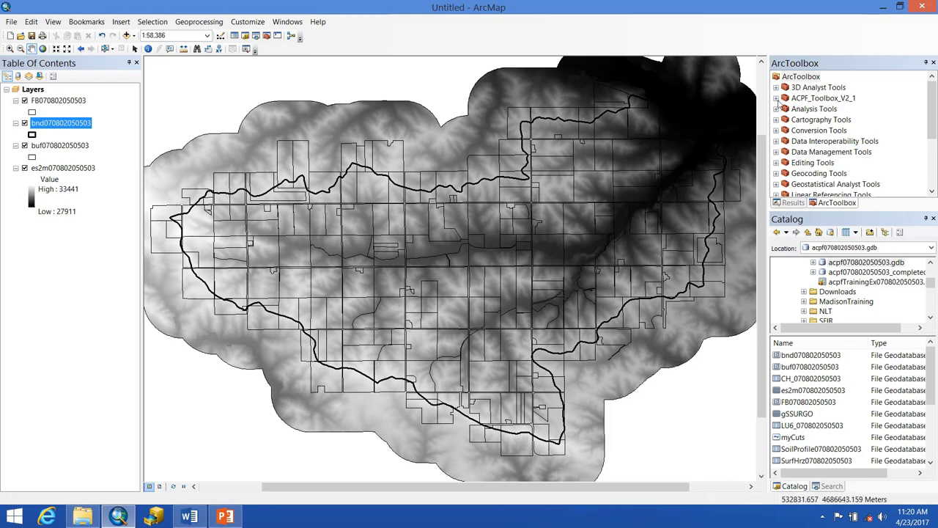
Expand ACPF_Toolbox_V2_1 to its 1. Stream Network Development toolset.
left_click(775, 97)
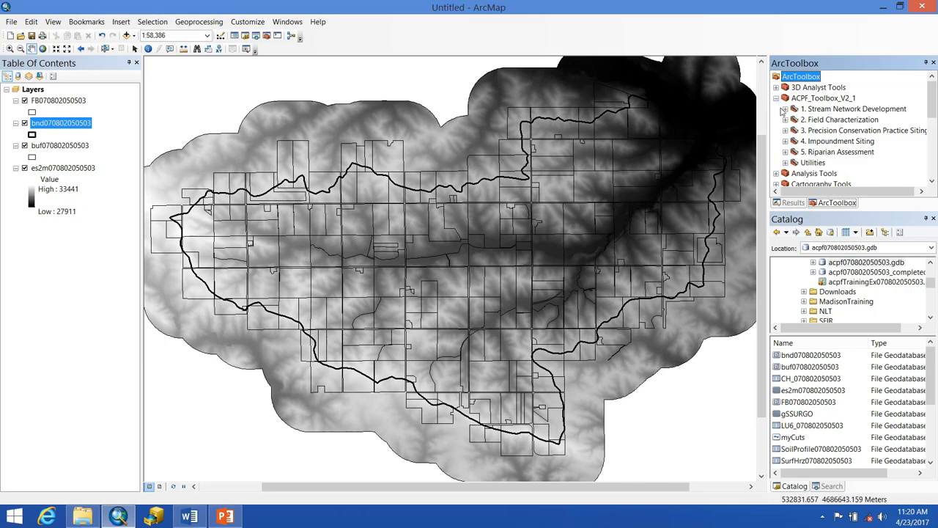
left_click(784, 109)
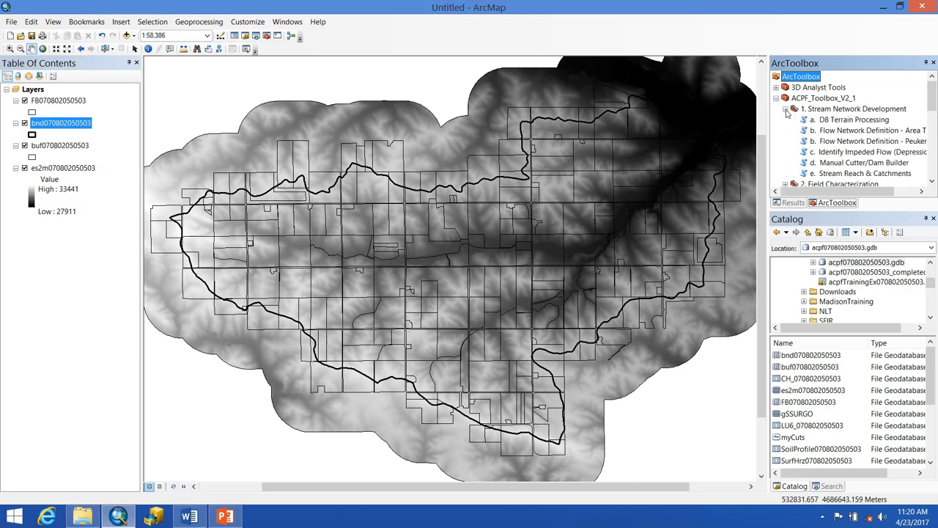
double_click(848, 119)
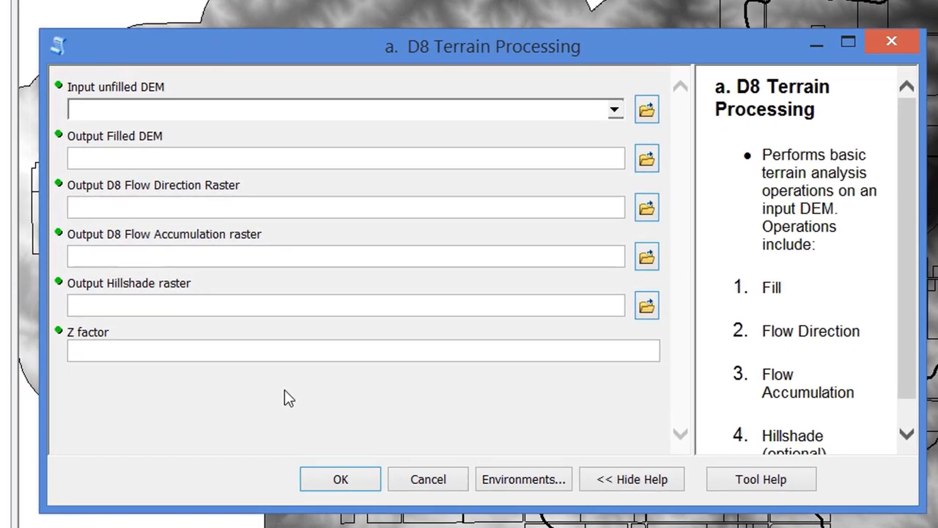
mouse_move(115, 372)
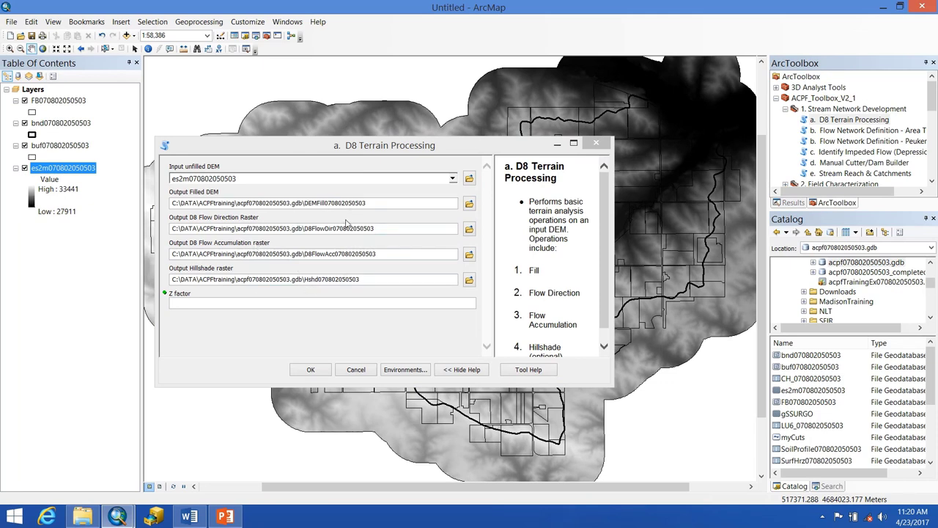
mouse_move(366, 309)
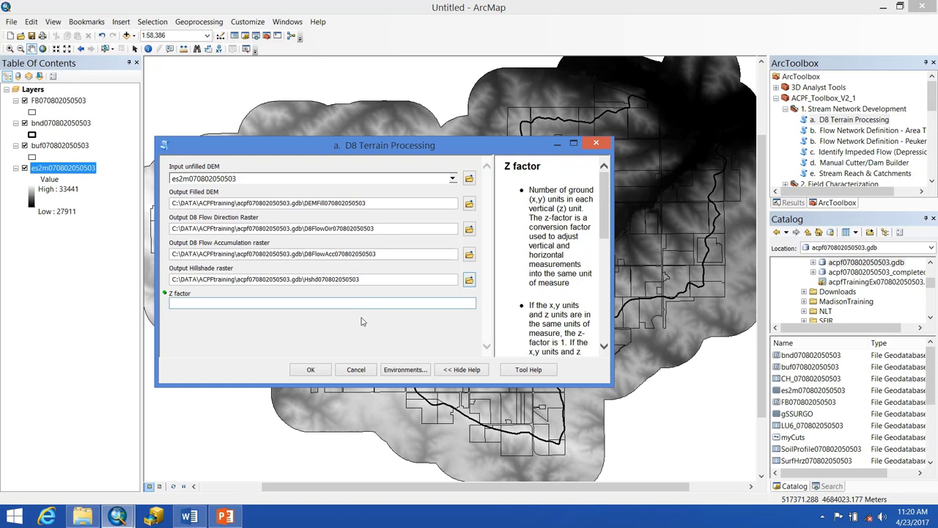
type("0")
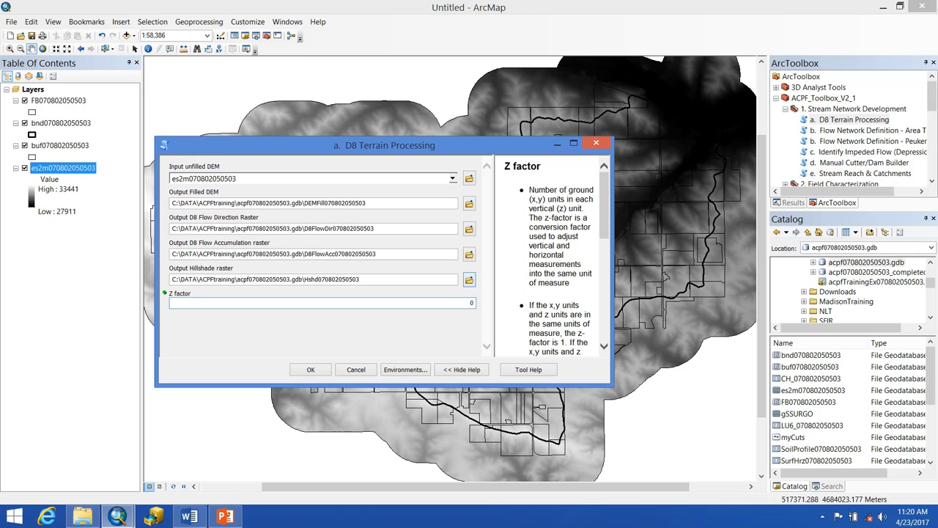
type("0.01")
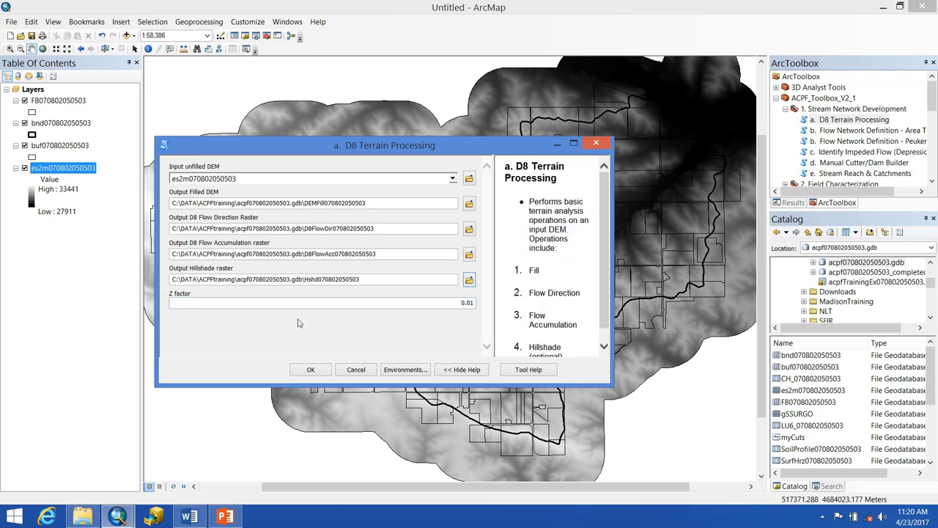
left_click(311, 370)
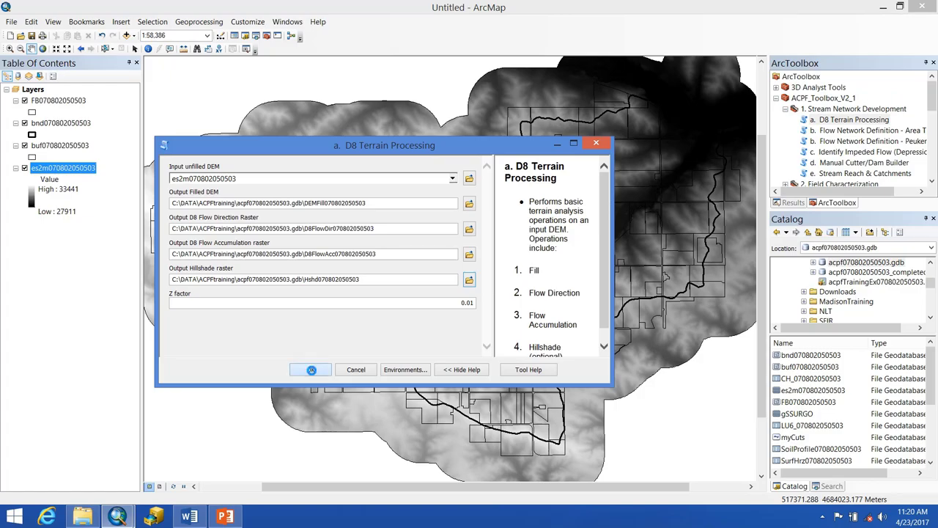
left_click(310, 368)
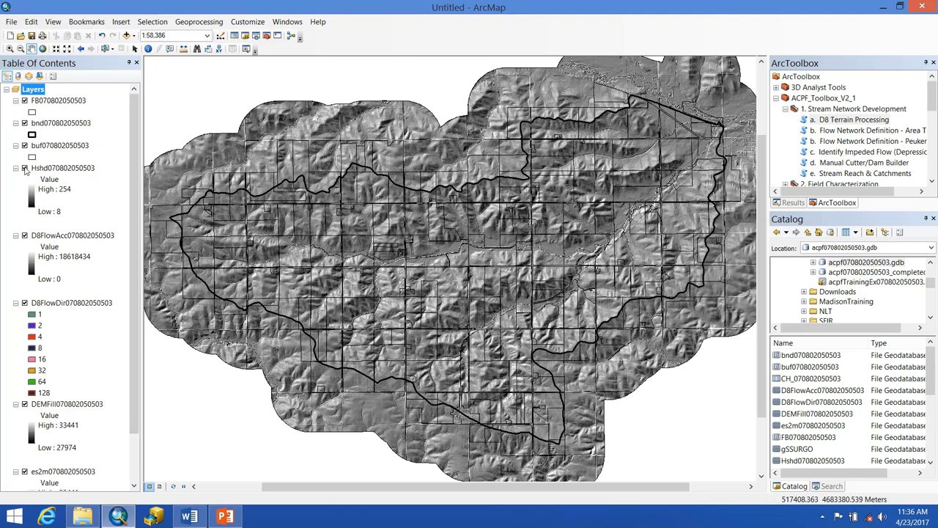
Turn off the Hshd hillshade layer in the Table of Contents.
left_click(25, 168)
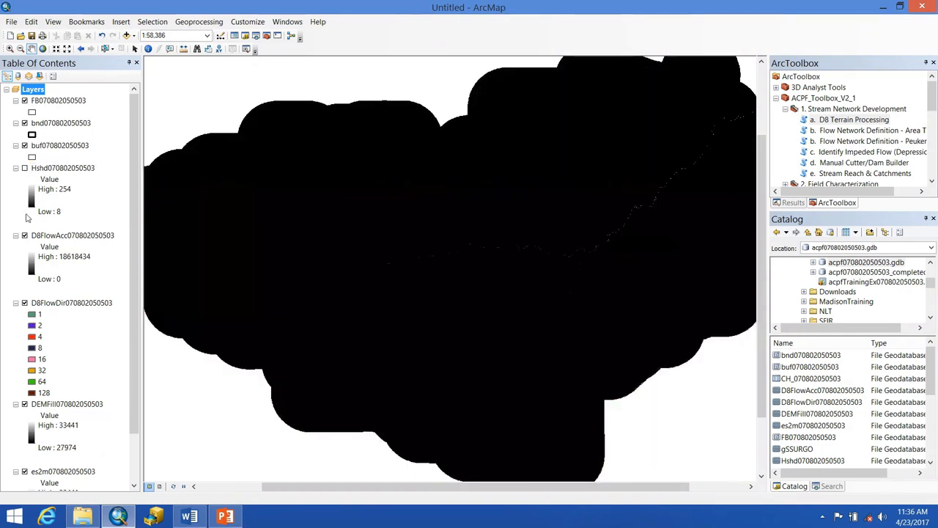
mouse_move(390, 289)
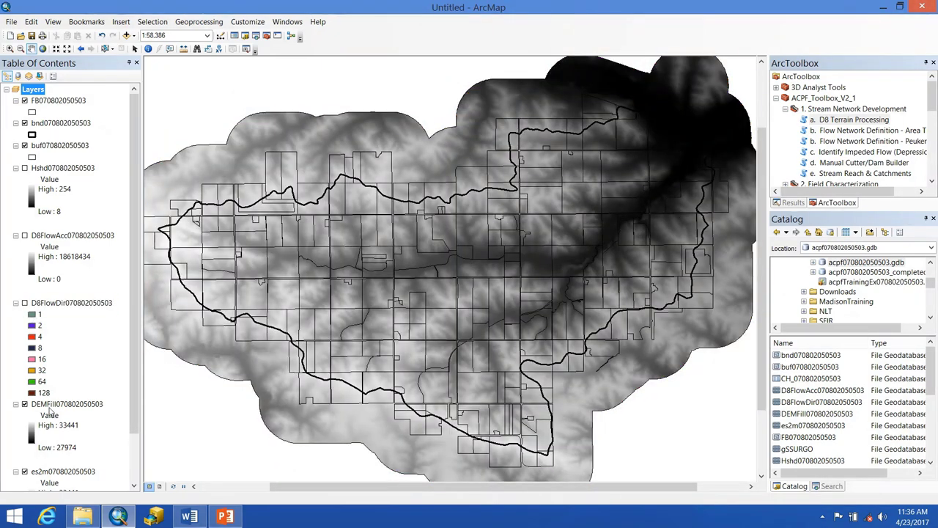
mouse_move(242, 393)
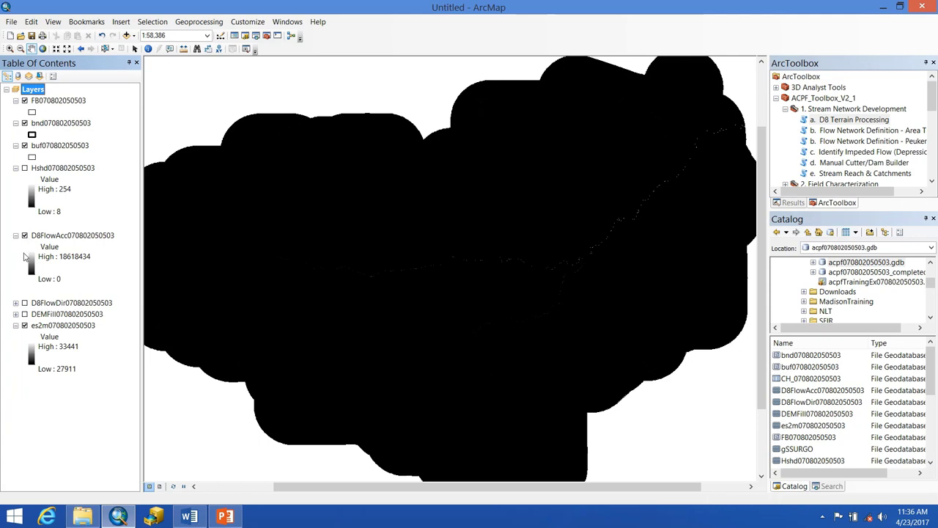
mouse_move(299, 259)
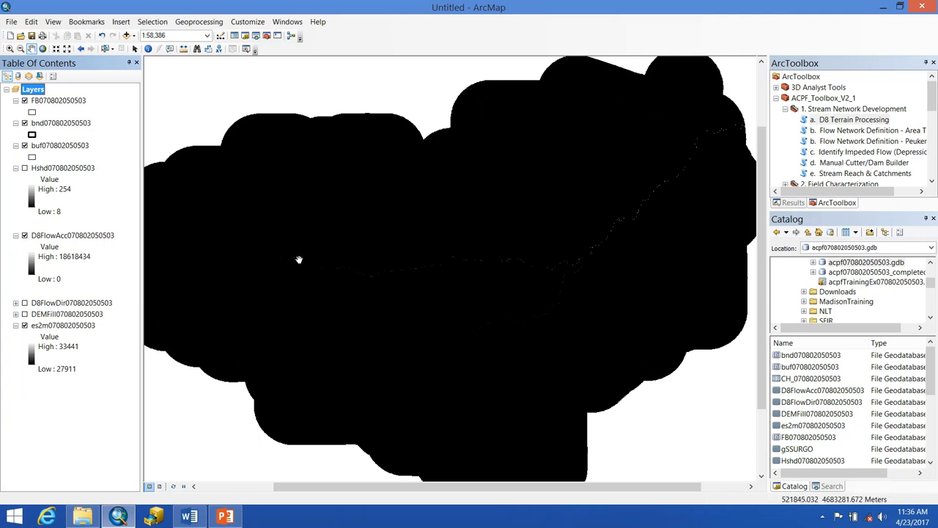
mouse_move(92, 244)
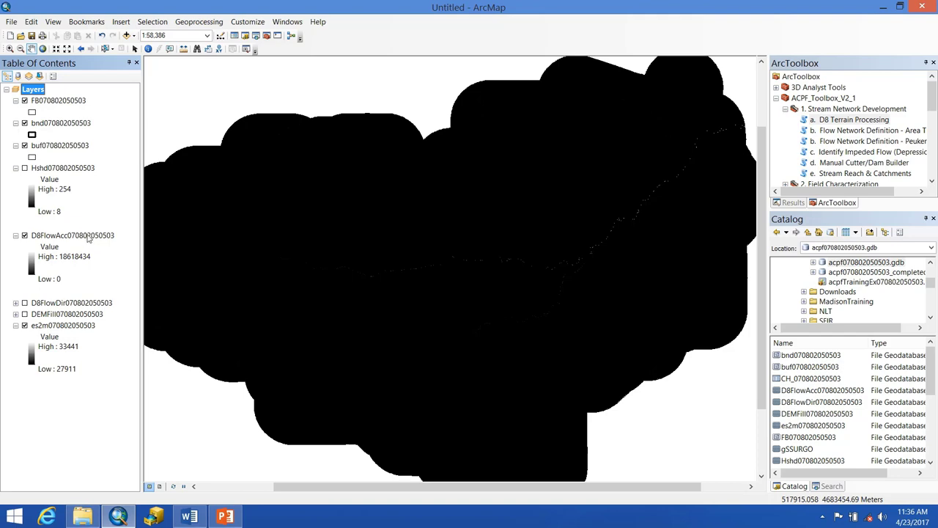
Apply a Histogram Equalize stretch to D8FlowAcc using current display extent statistics.
double_click(71, 235)
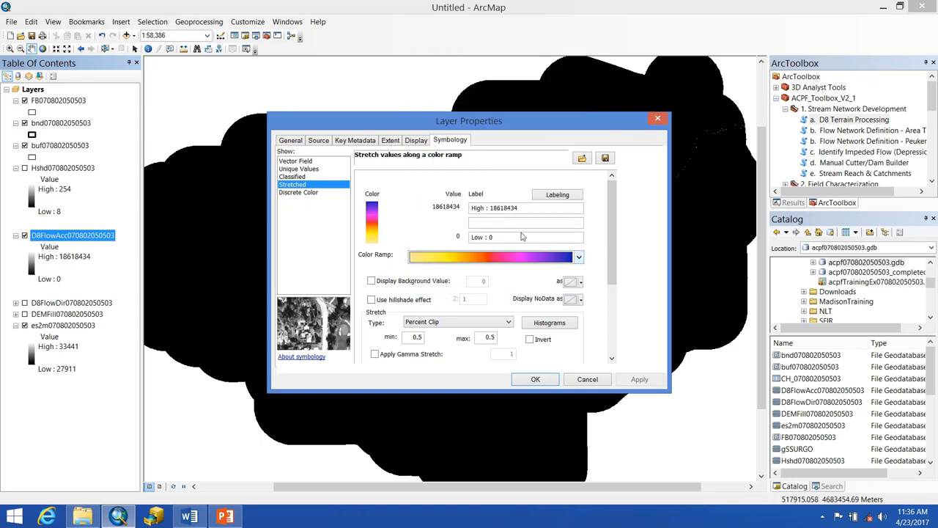
scroll("down", 3)
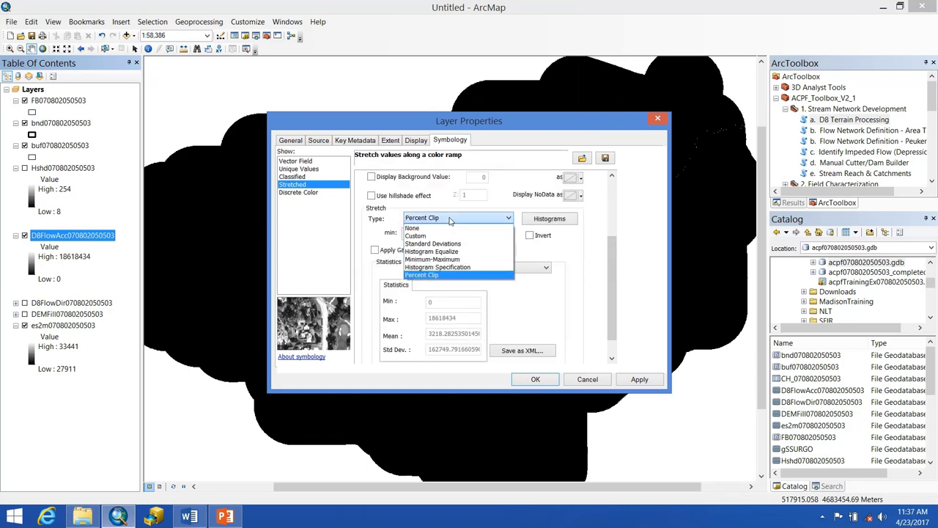
mouse_move(434, 243)
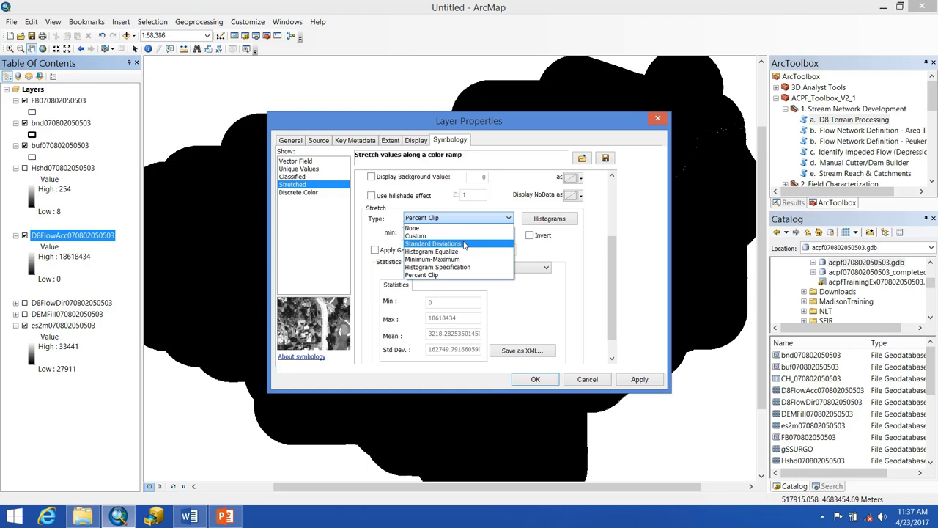
mouse_move(432, 252)
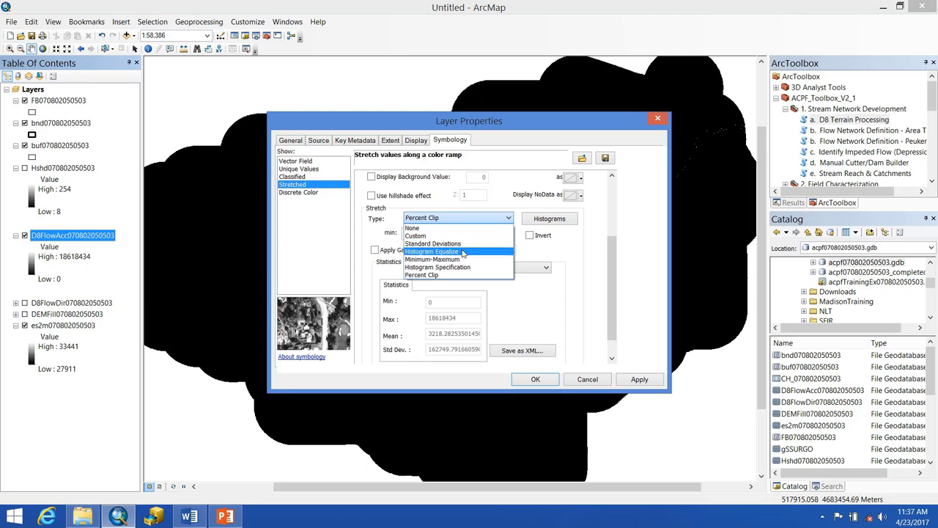
left_click(433, 251)
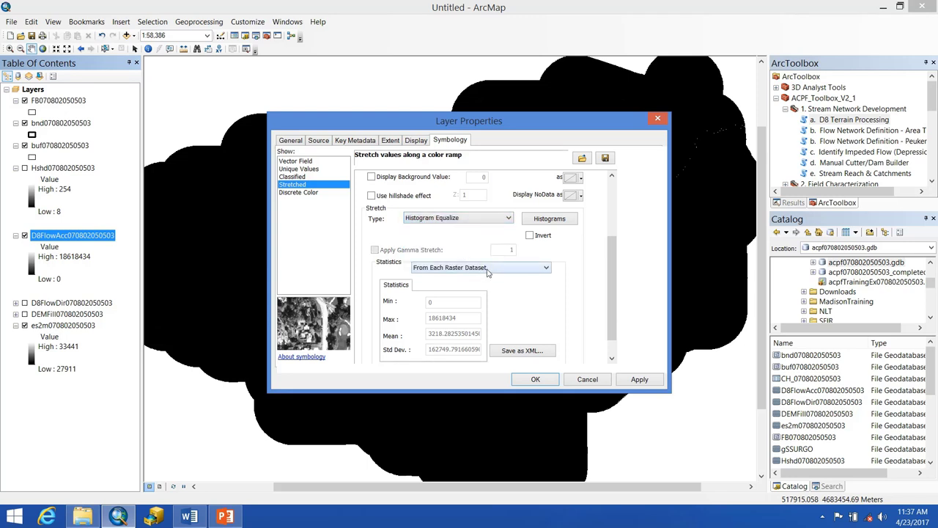
left_click(545, 268)
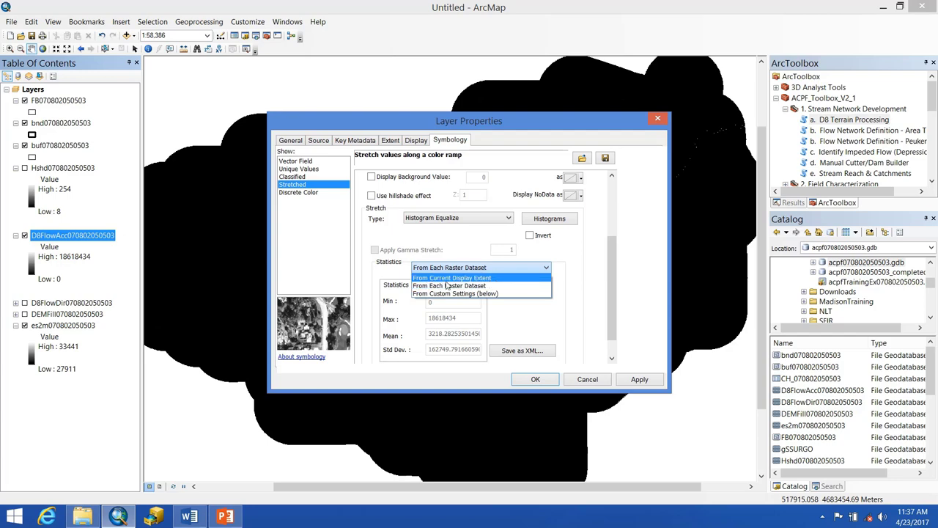
left_click(452, 278)
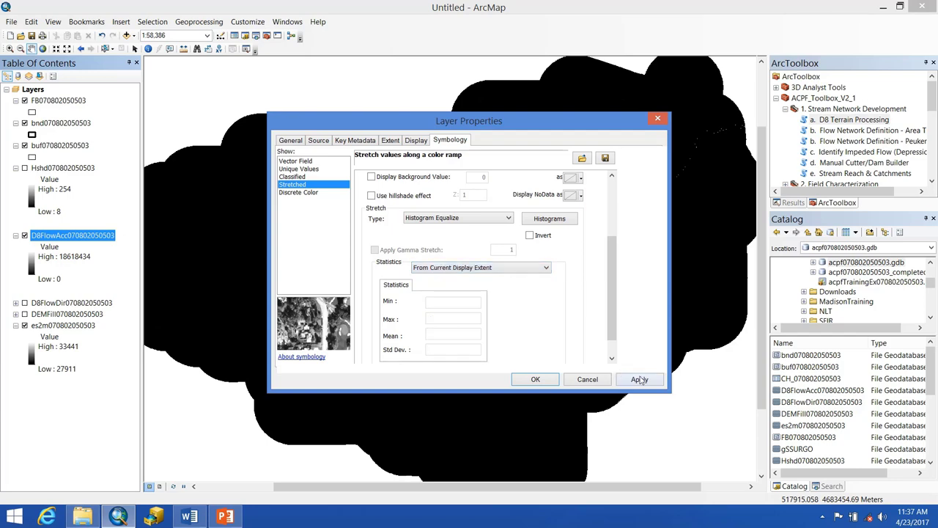
left_click(639, 379)
type("1:2,000")
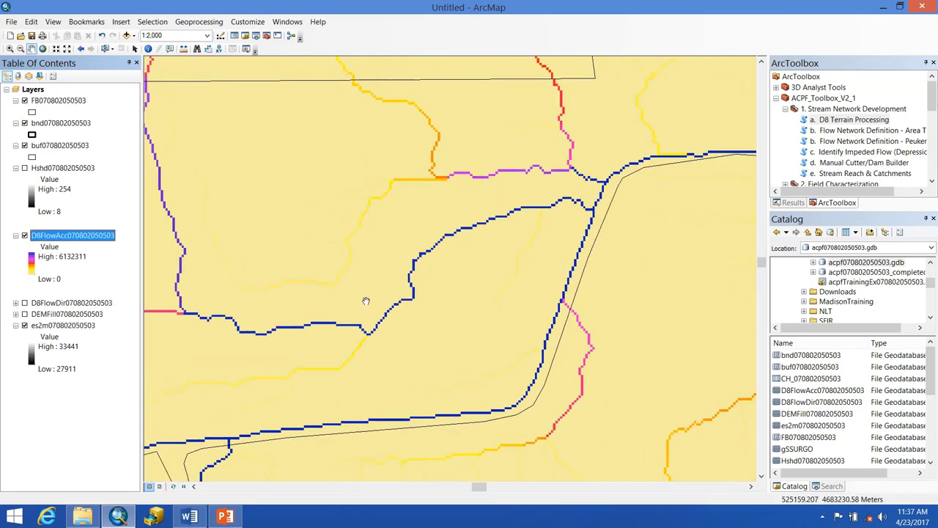
mouse_move(378, 283)
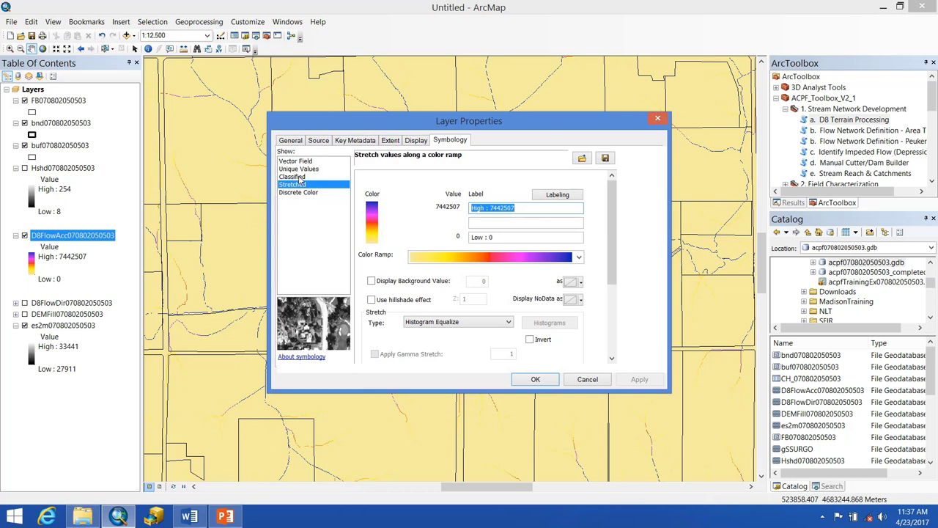
Classify D8FlowAcc into 2 classes with a manual break at 1000.
left_click(293, 177)
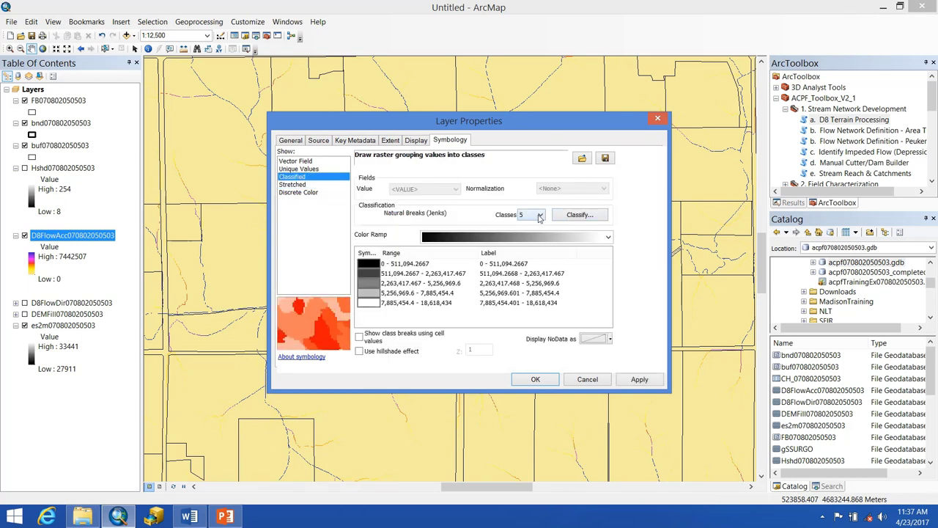
left_click(540, 214)
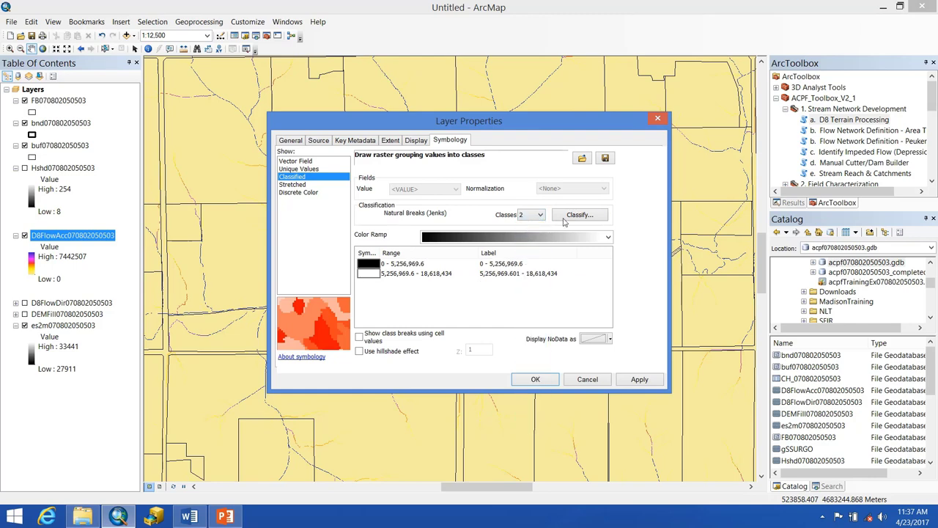
left_click(580, 214)
type("100")
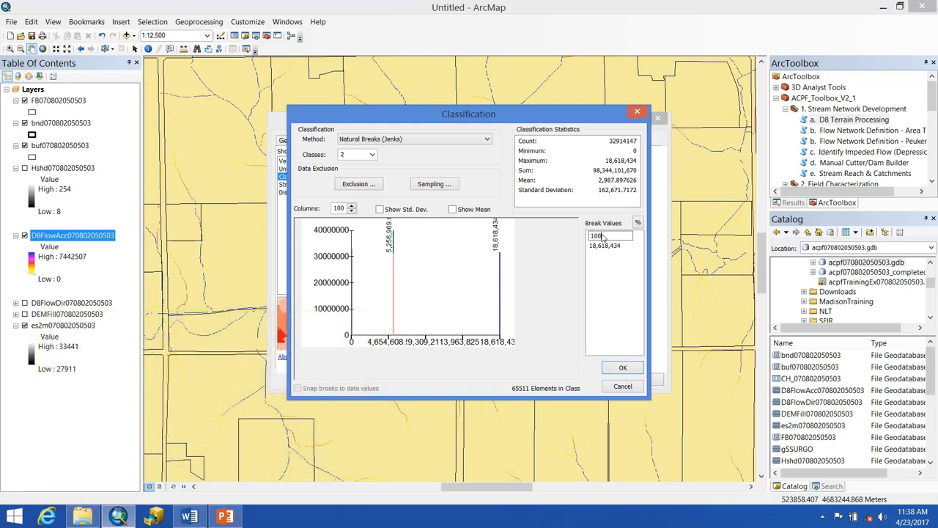
left_click(413, 138)
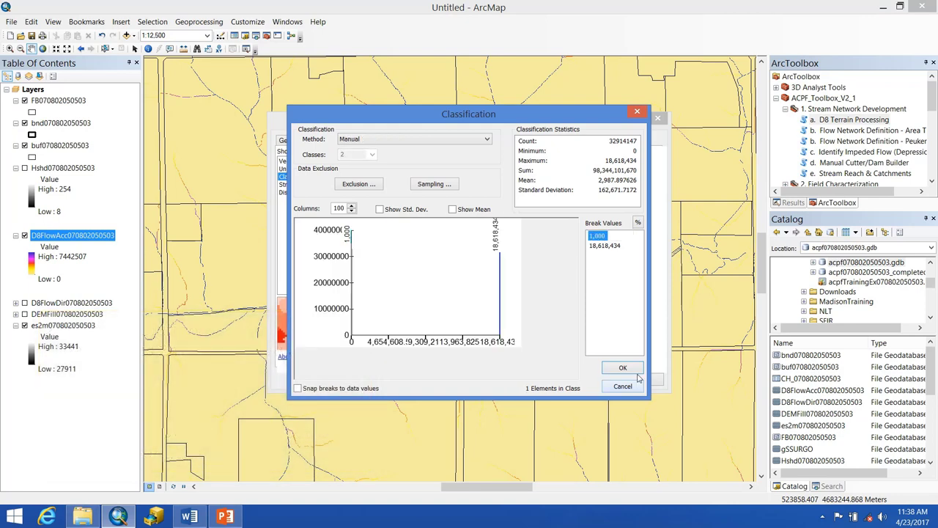
left_click(623, 367)
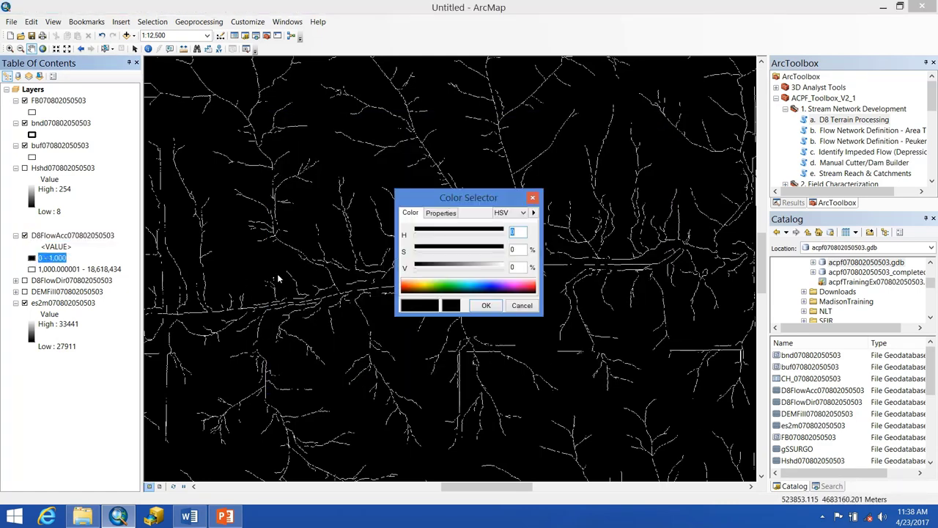
Set the 0–1,000 class to No Color and the upper class to yellow.
left_click(440, 213)
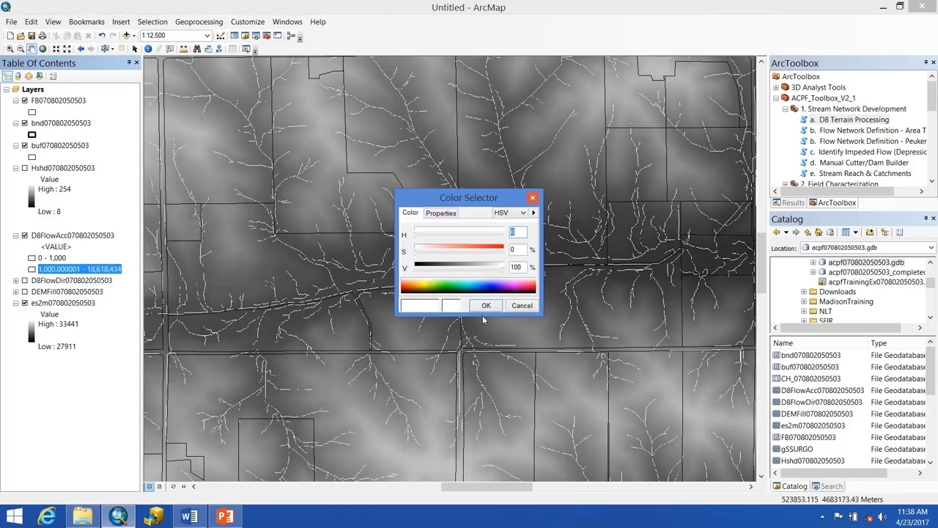
left_click(486, 305)
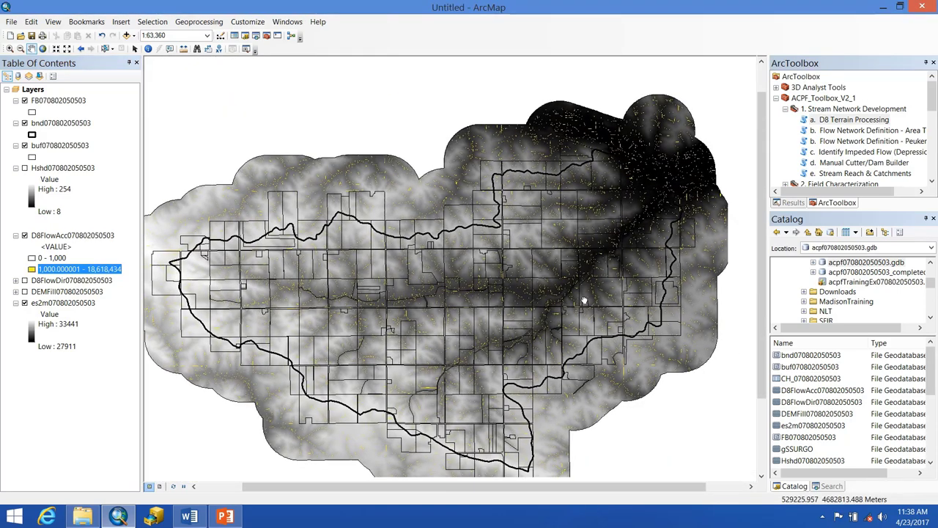
Zoom in and turn the Hshd hillshade back on beneath the flow paths.
scroll("up", 3)
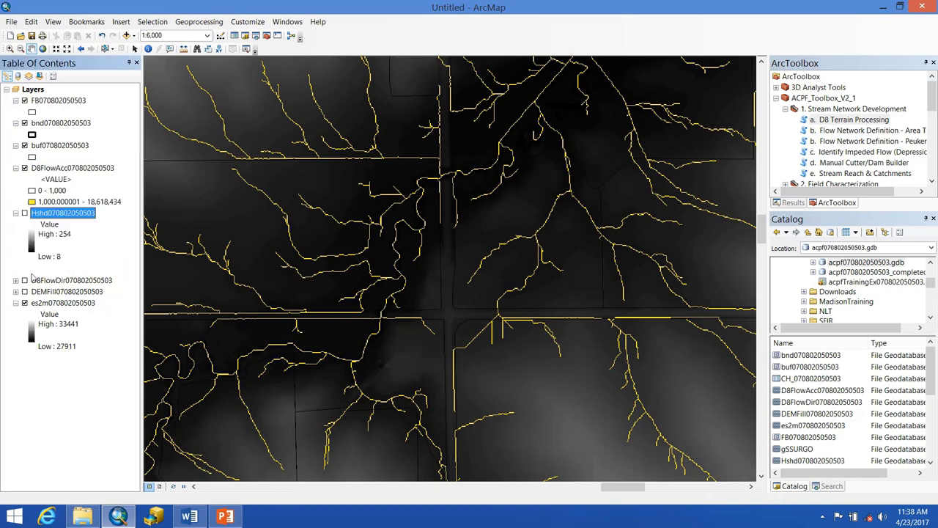
left_click(25, 212)
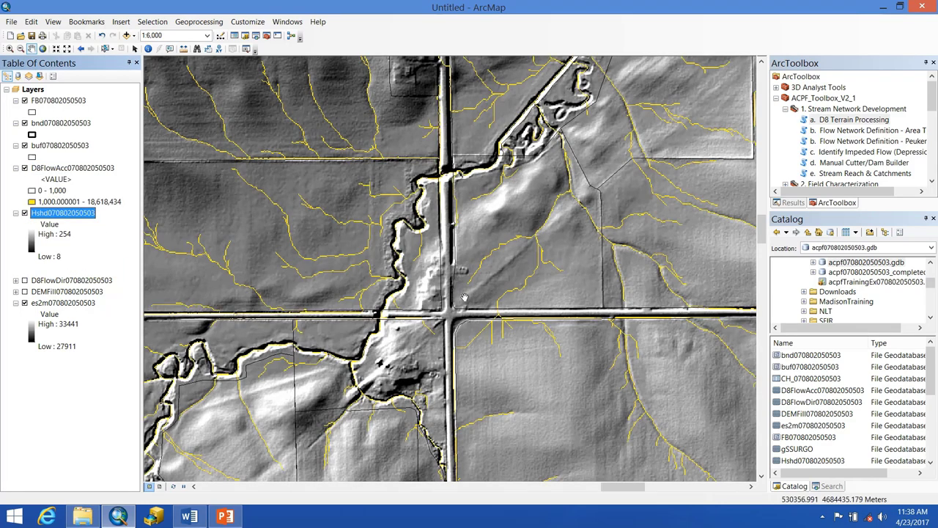